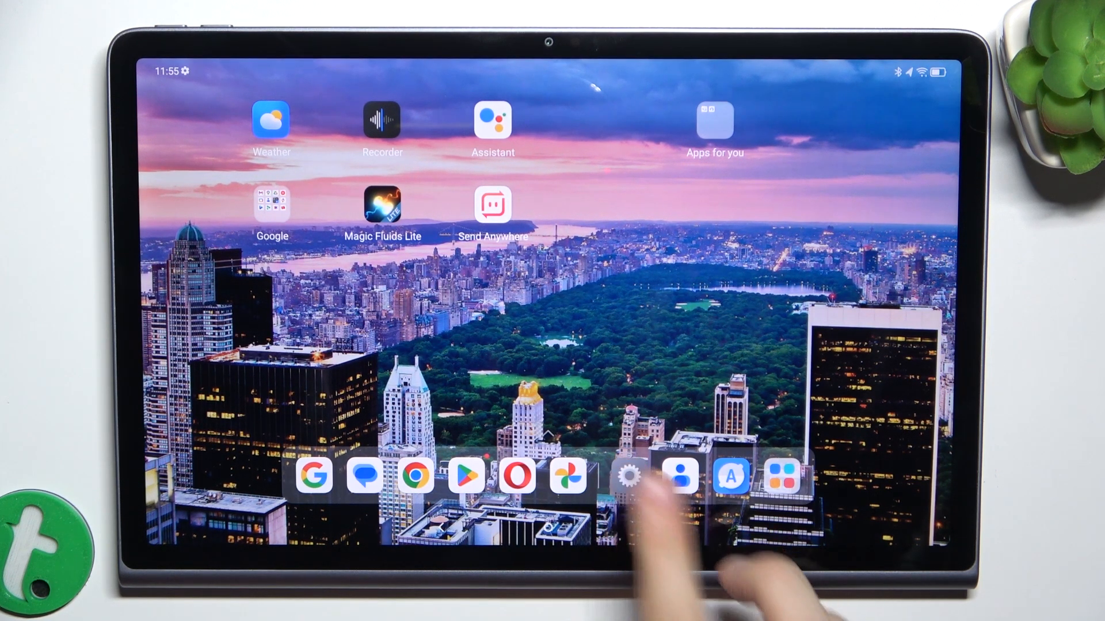
Reach the Multiple users page via Settings > General settings.
left_click(627, 476)
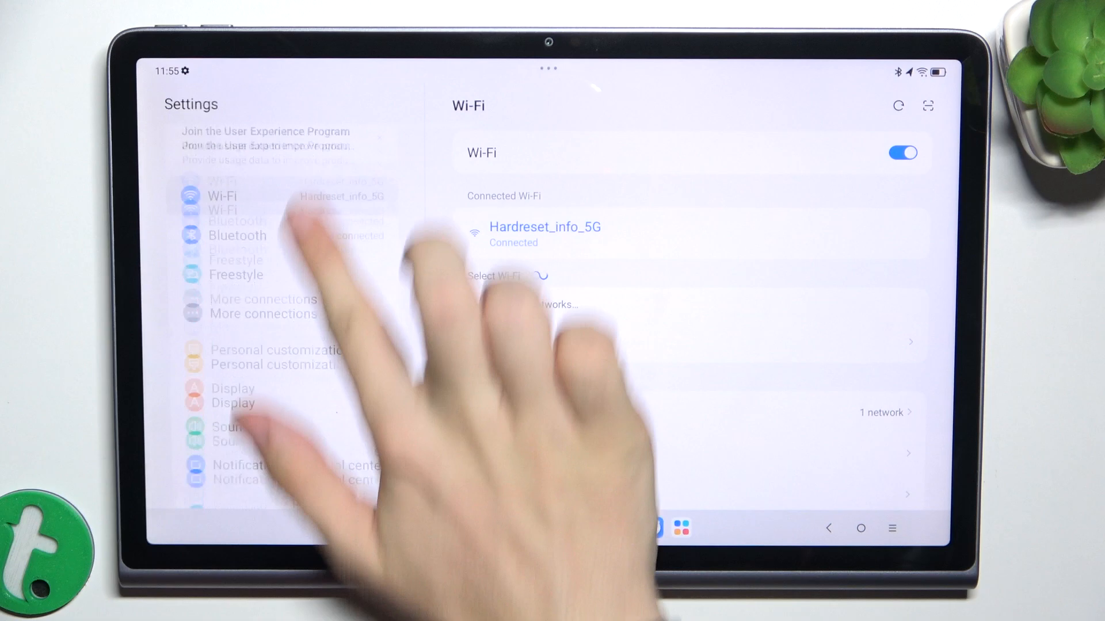
left_click(259, 398)
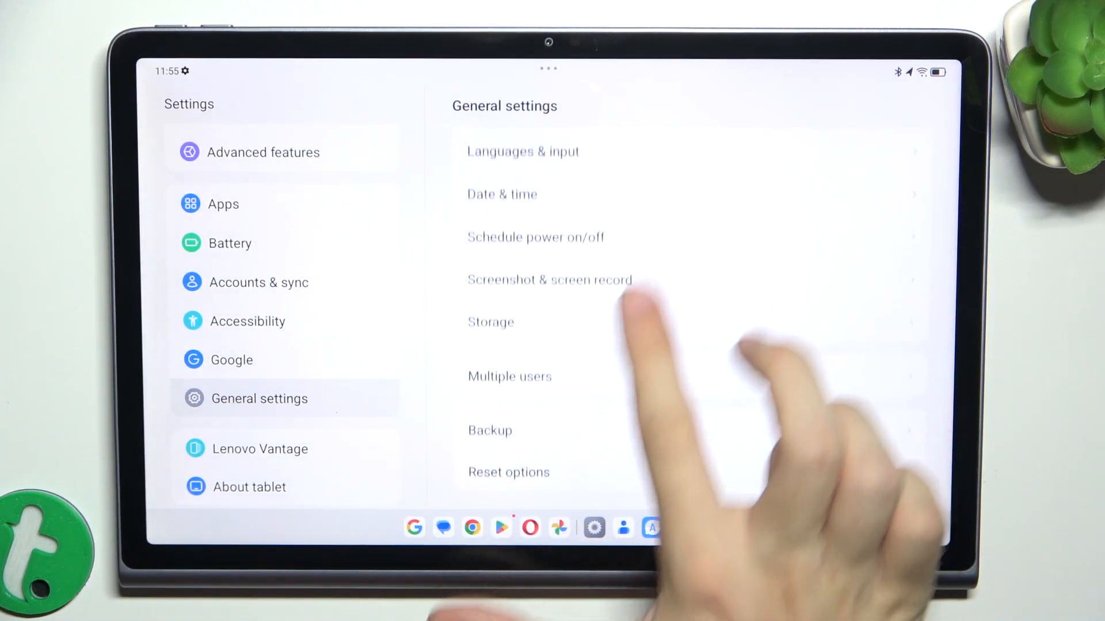
left_click(509, 376)
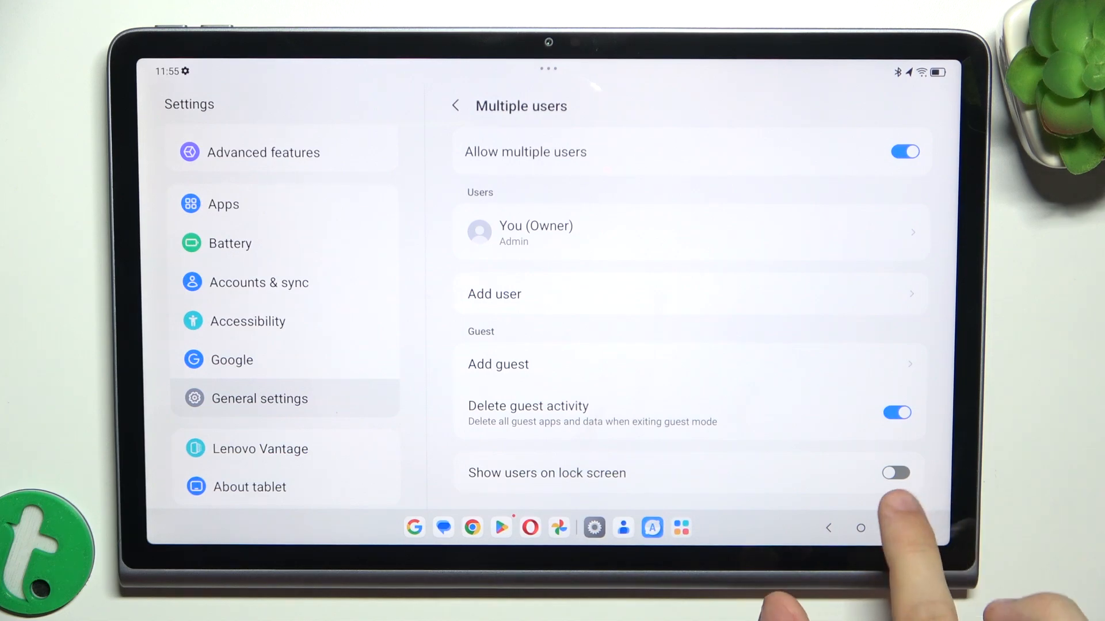
Enable 'Show users on lock screen' and add a new user named Brother.
left_click(896, 473)
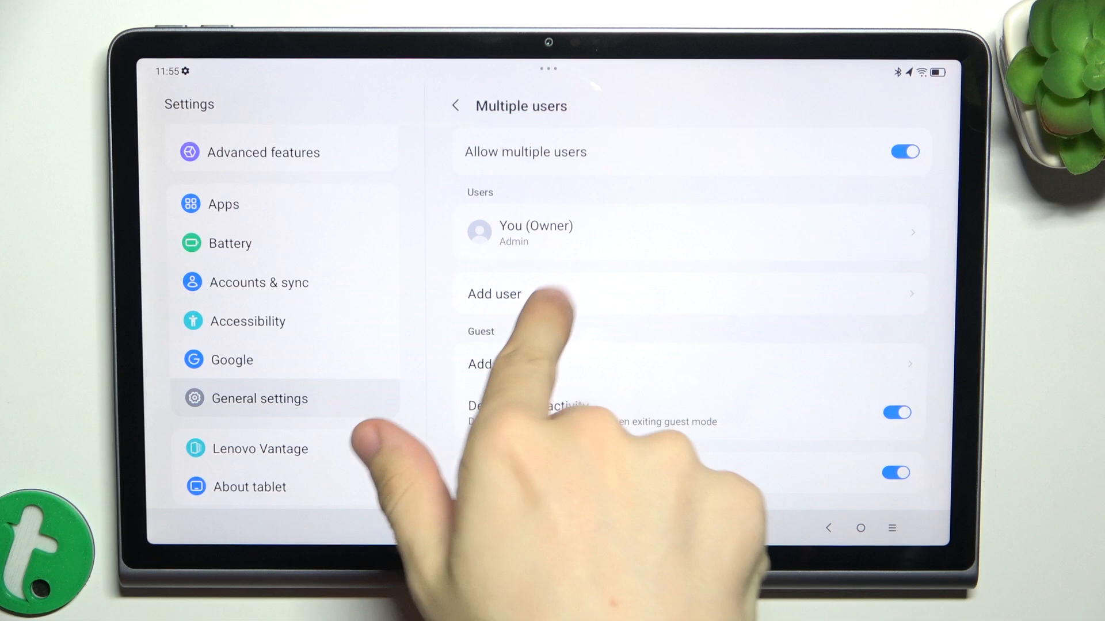
left_click(495, 294)
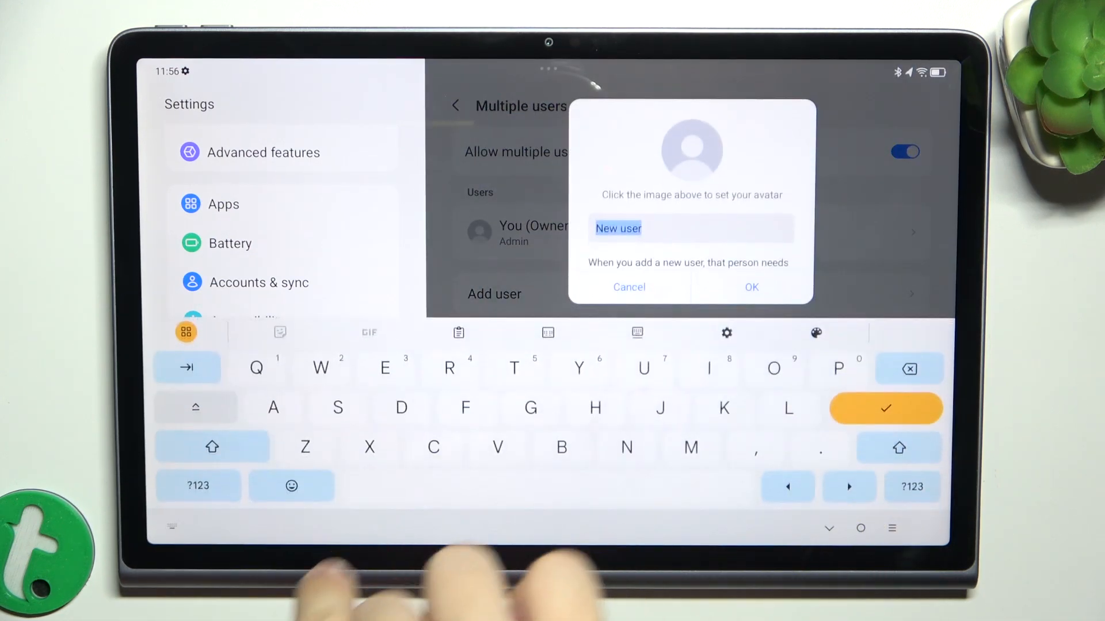
type("Brot")
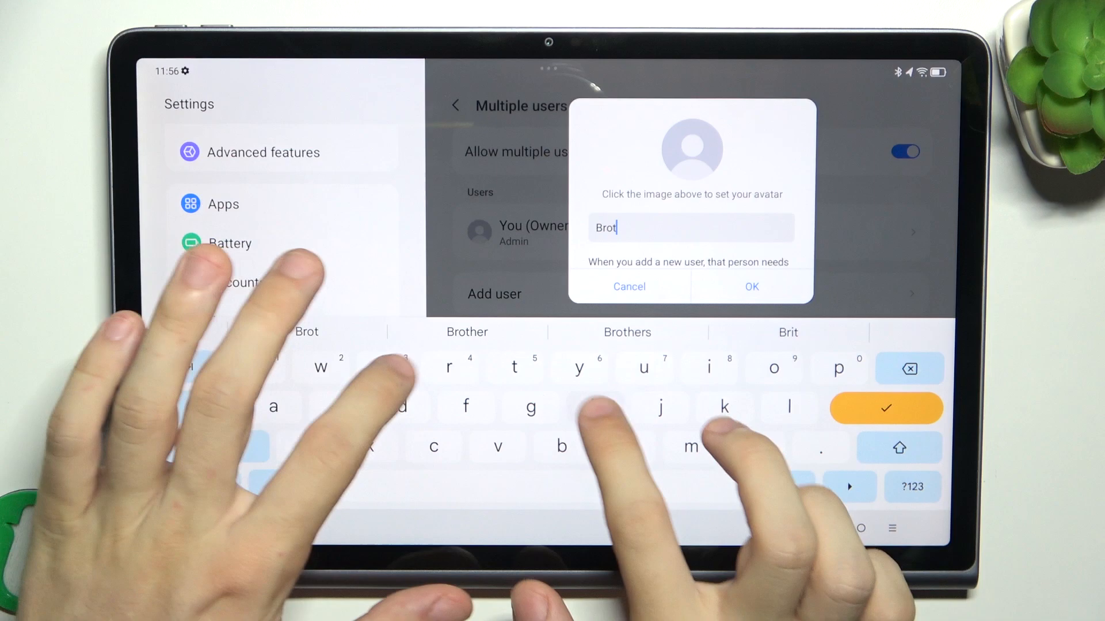
left_click(750, 286)
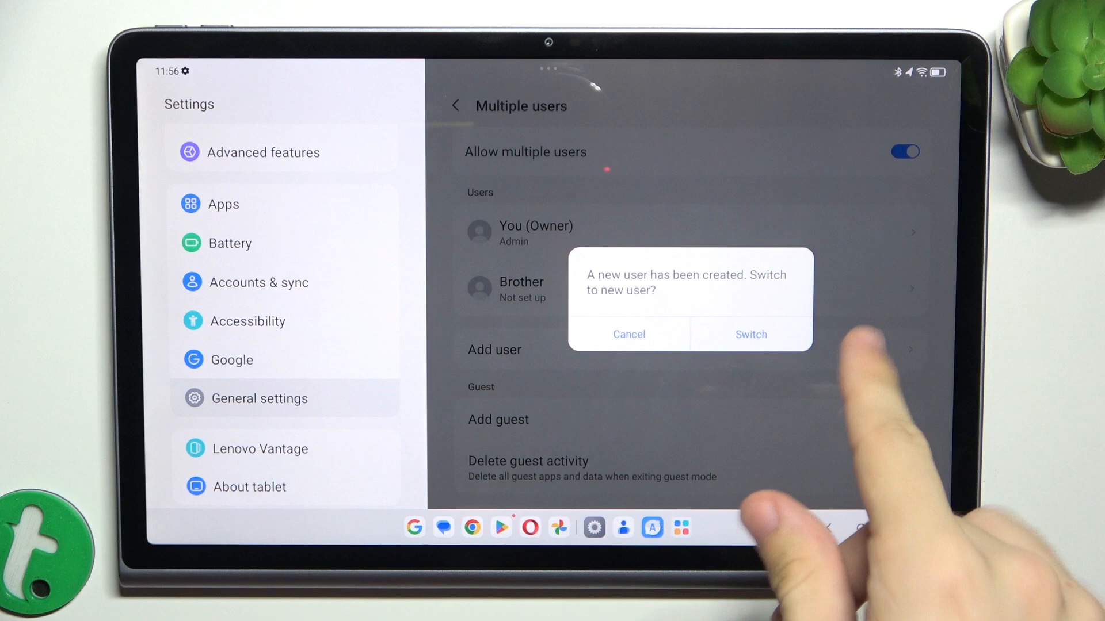
Switch to the newly created Brother user from the confirmation dialog.
left_click(750, 334)
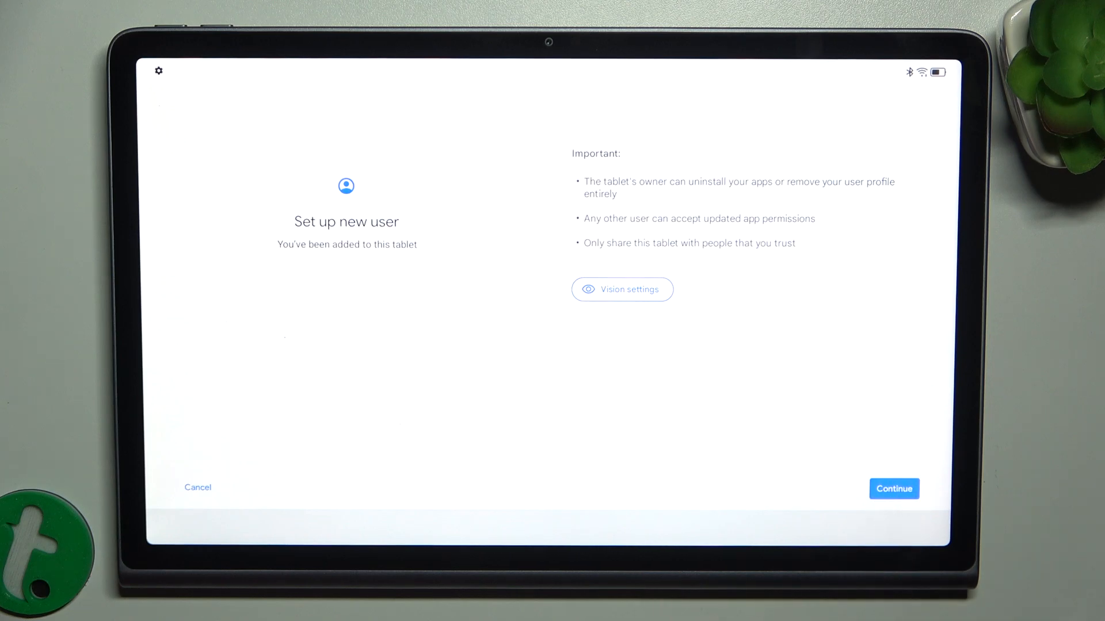
Set Brother up as an adult or teenager and skip Google account sign-in.
left_click(893, 489)
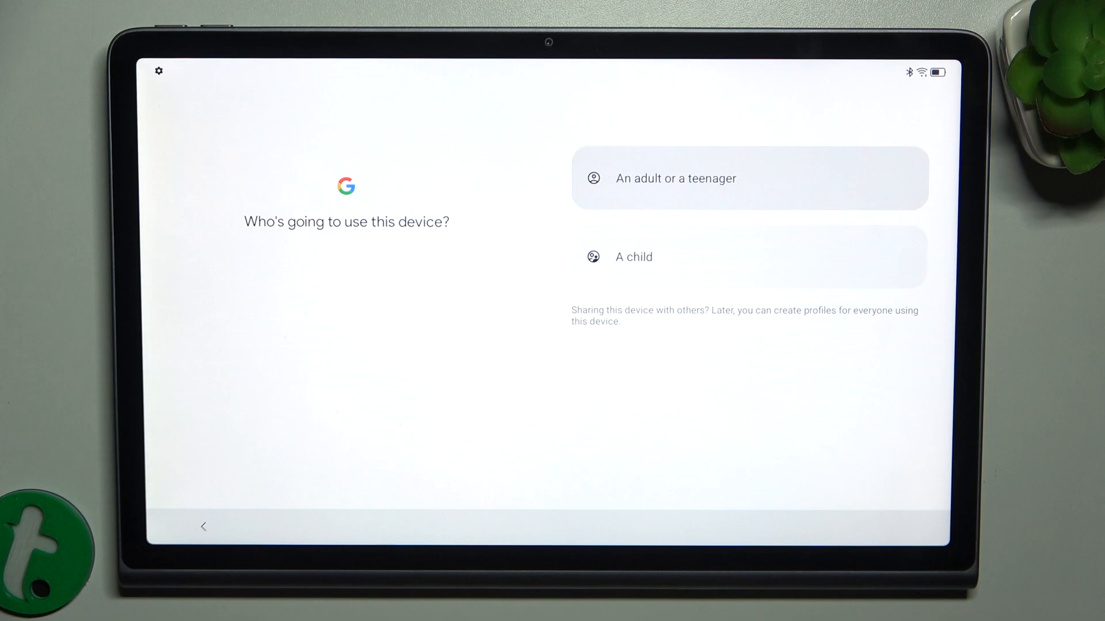
left_click(749, 178)
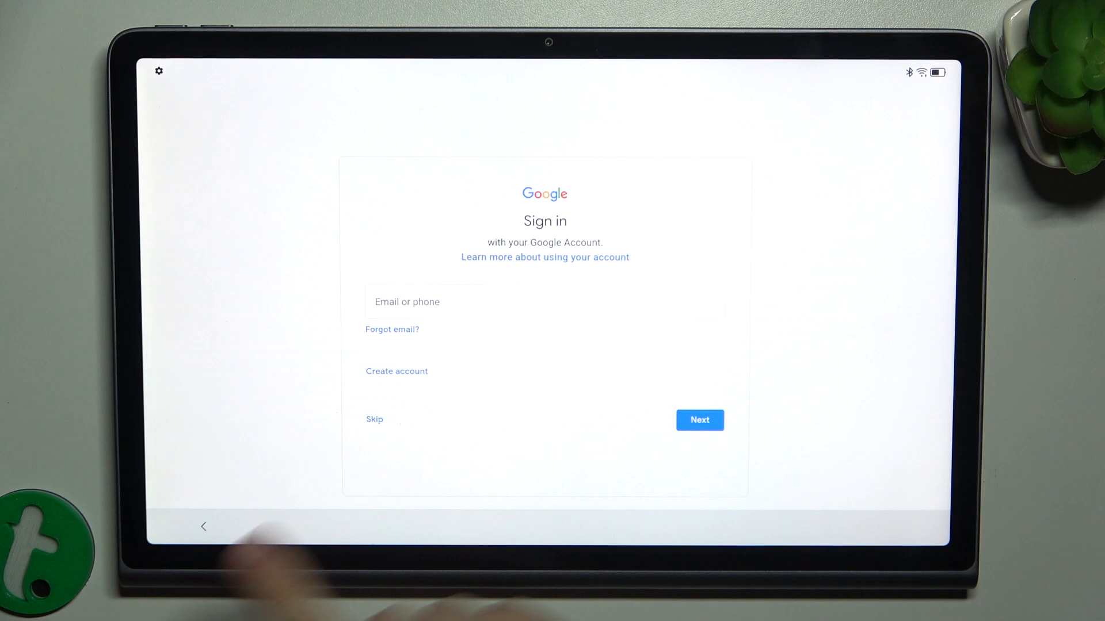
left_click(374, 420)
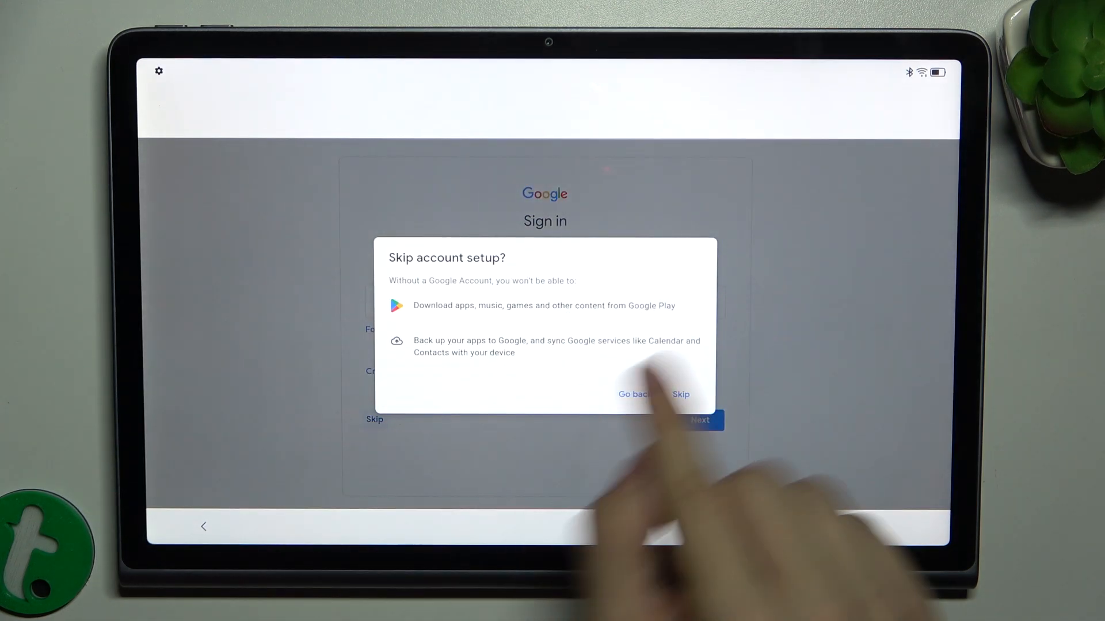
left_click(680, 394)
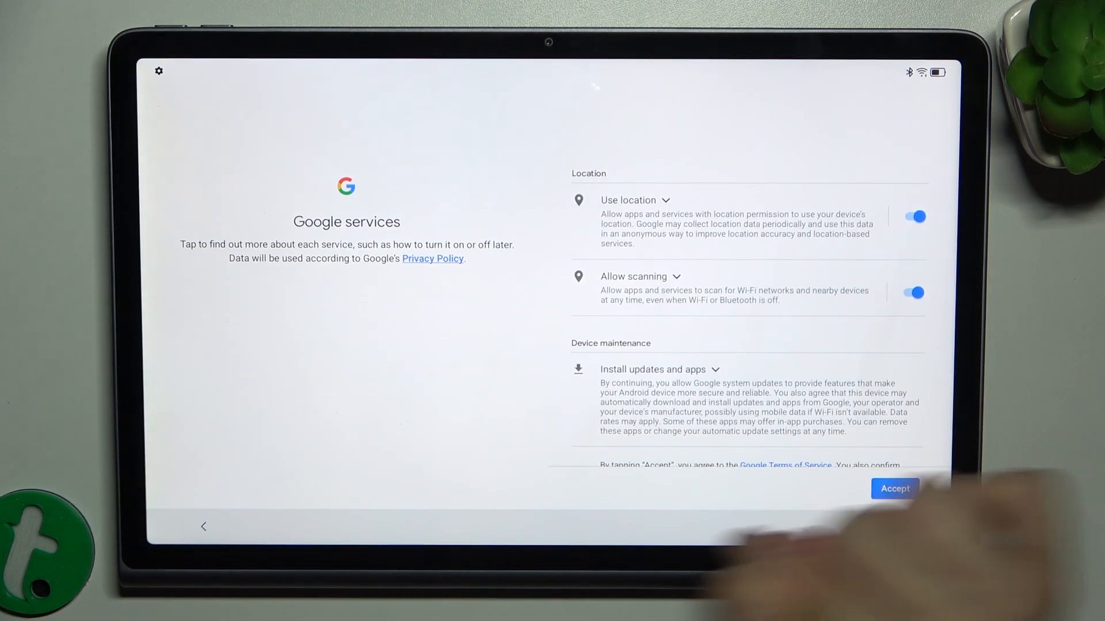
Accept the Google services terms and choose Google as the default search engine.
left_click(894, 489)
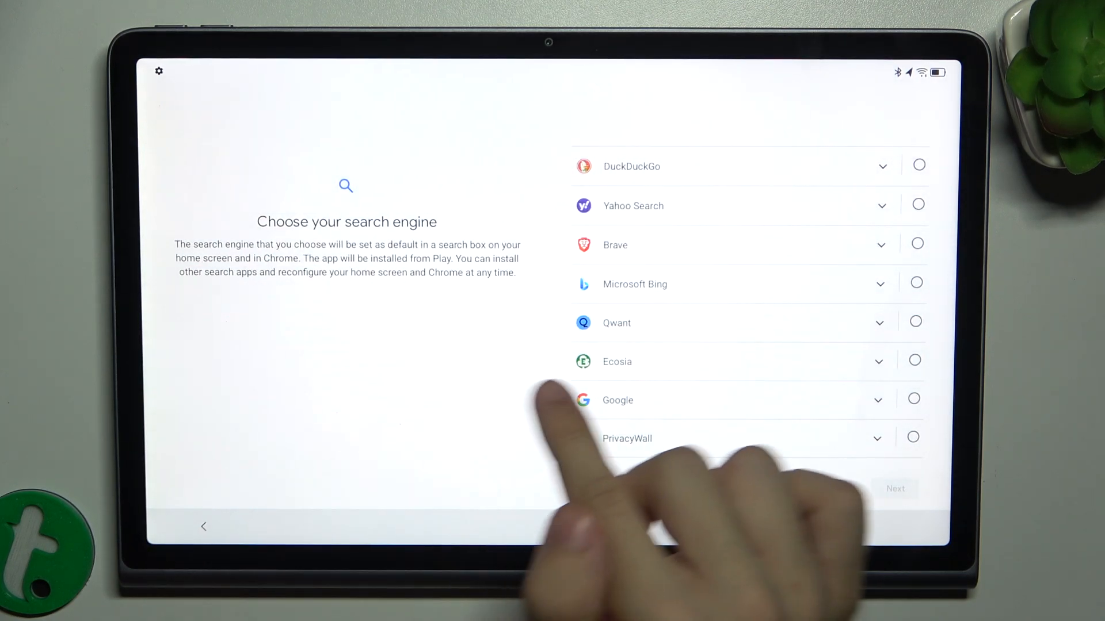
left_click(913, 399)
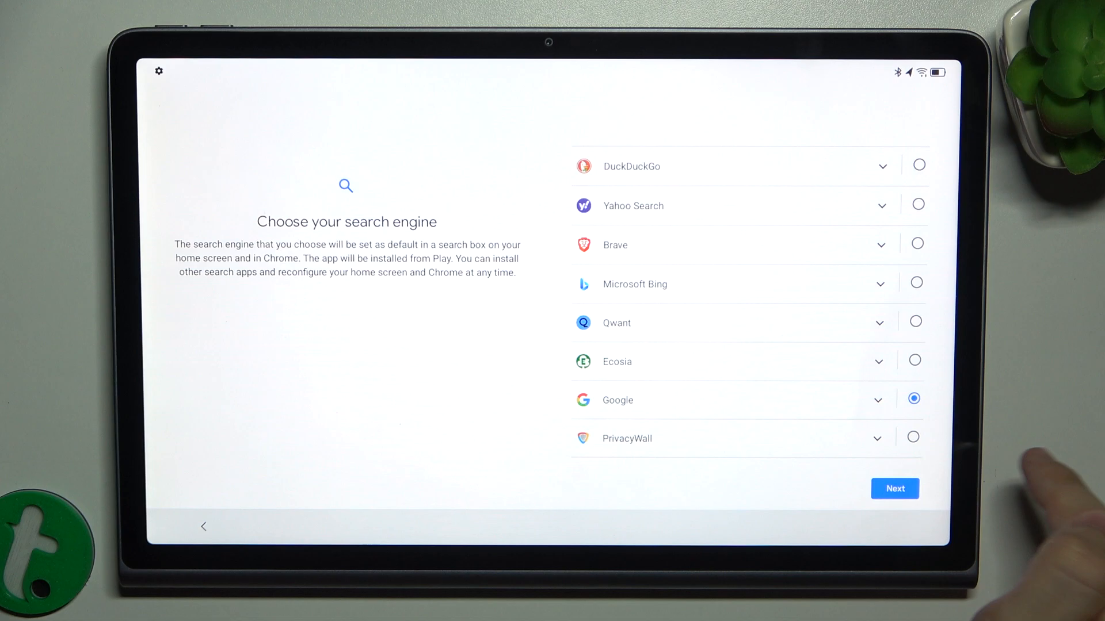
left_click(895, 488)
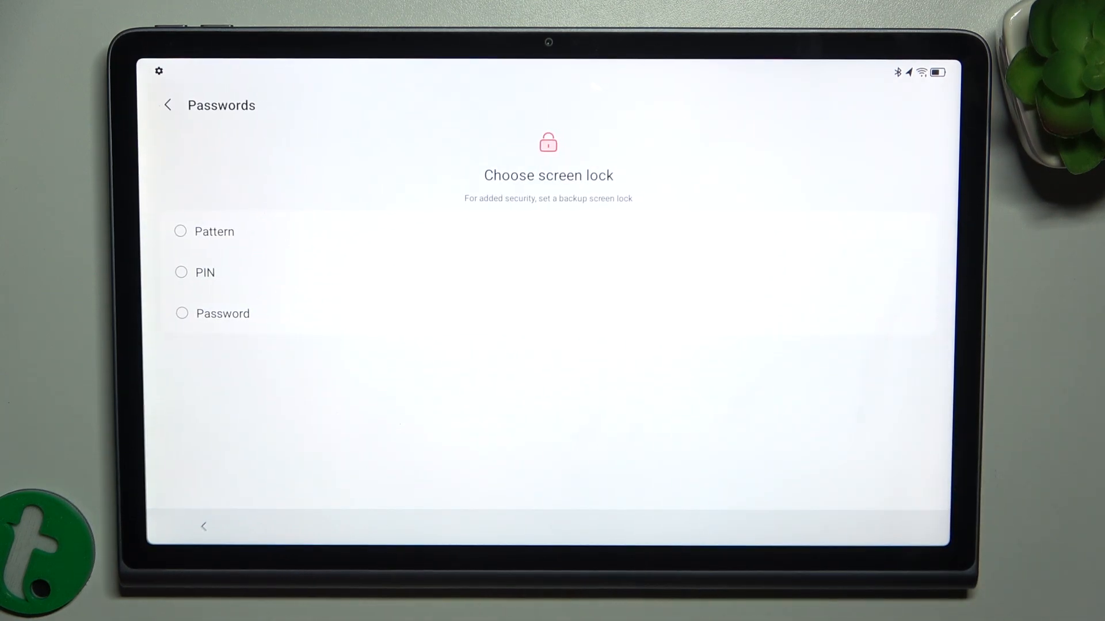
Set a PIN as the screen lock, entering and re-entering it to confirm.
left_click(204, 272)
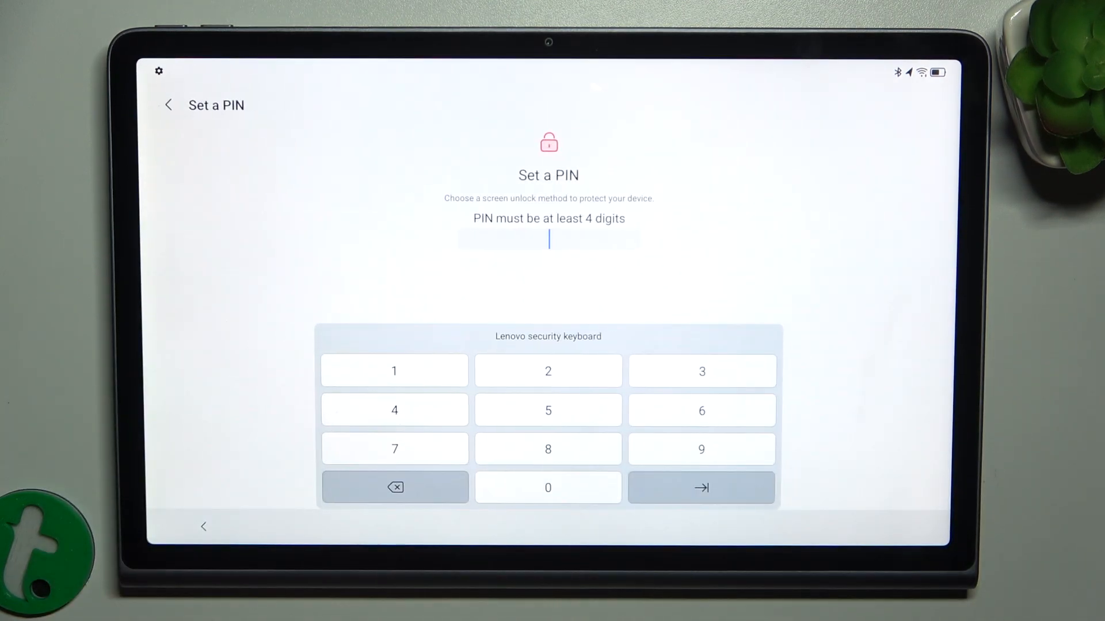
left_click(393, 370)
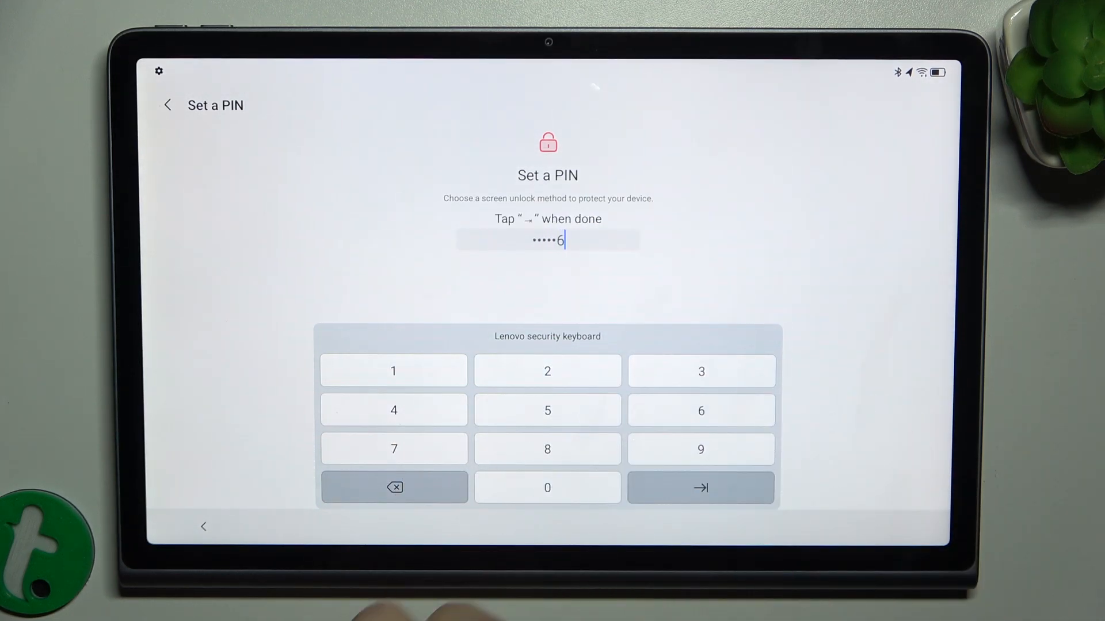
left_click(700, 488)
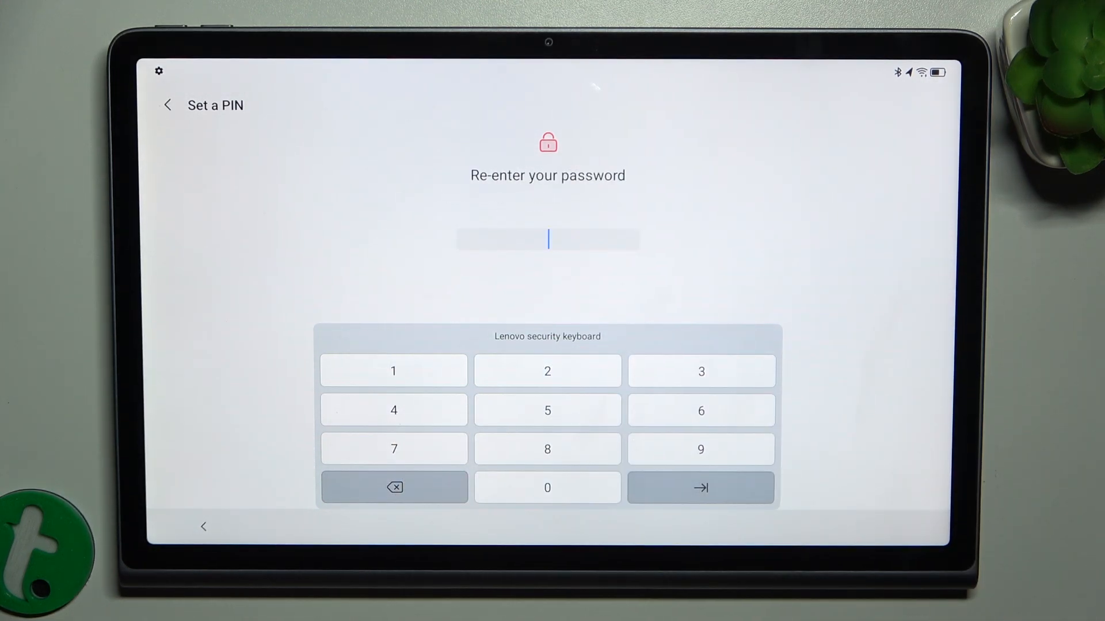
left_click(700, 371)
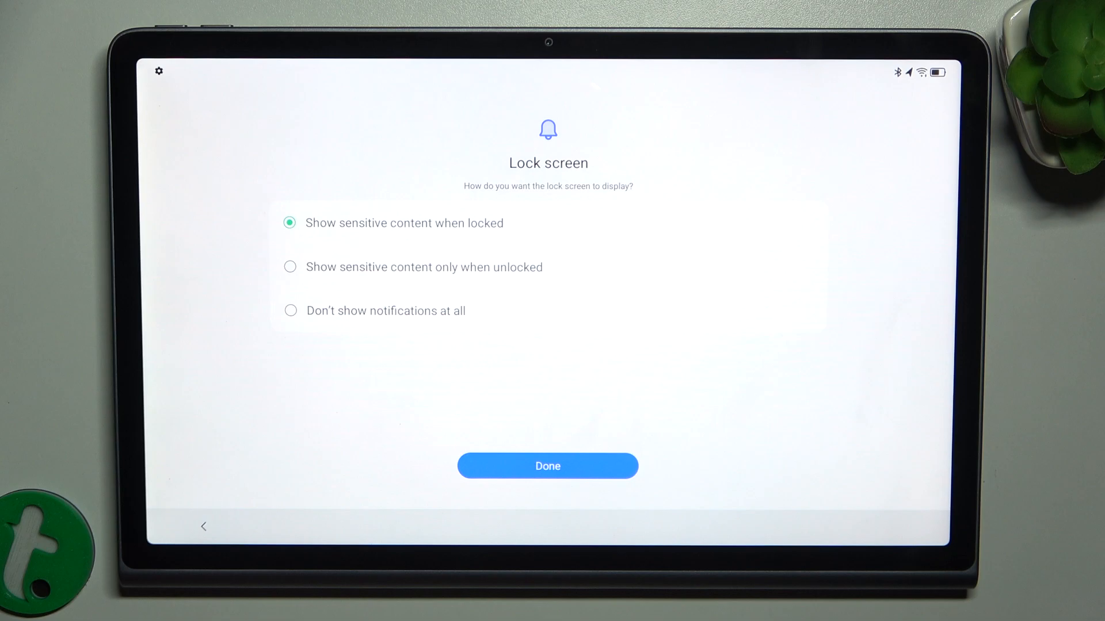
Finish the lock screen notification step and decline extra setup with 'No, thanks'.
left_click(547, 466)
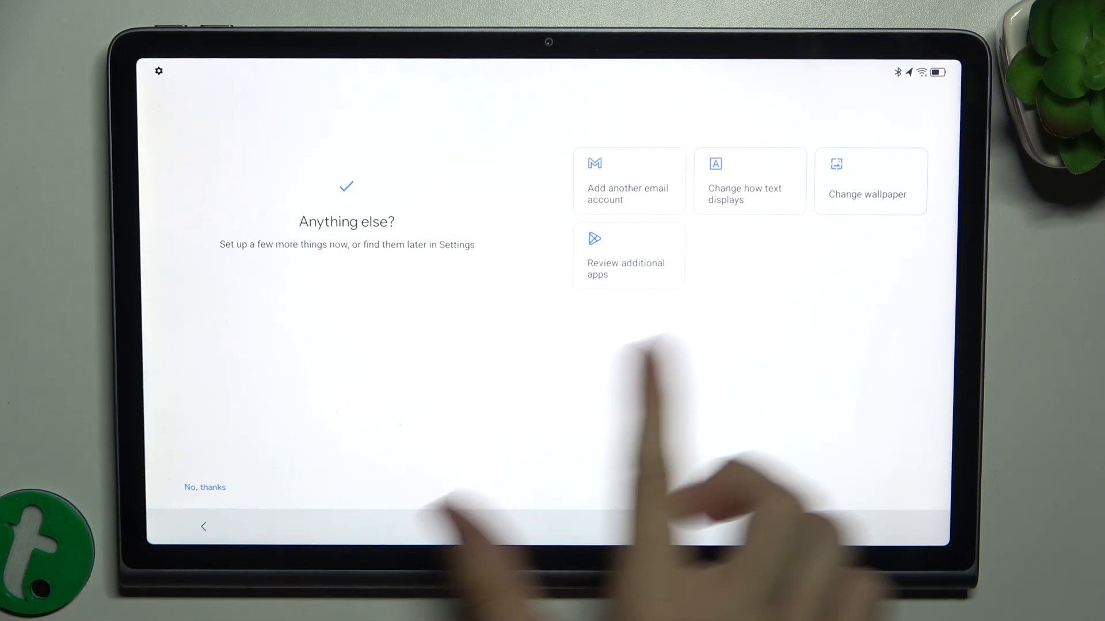
mouse_move(634, 423)
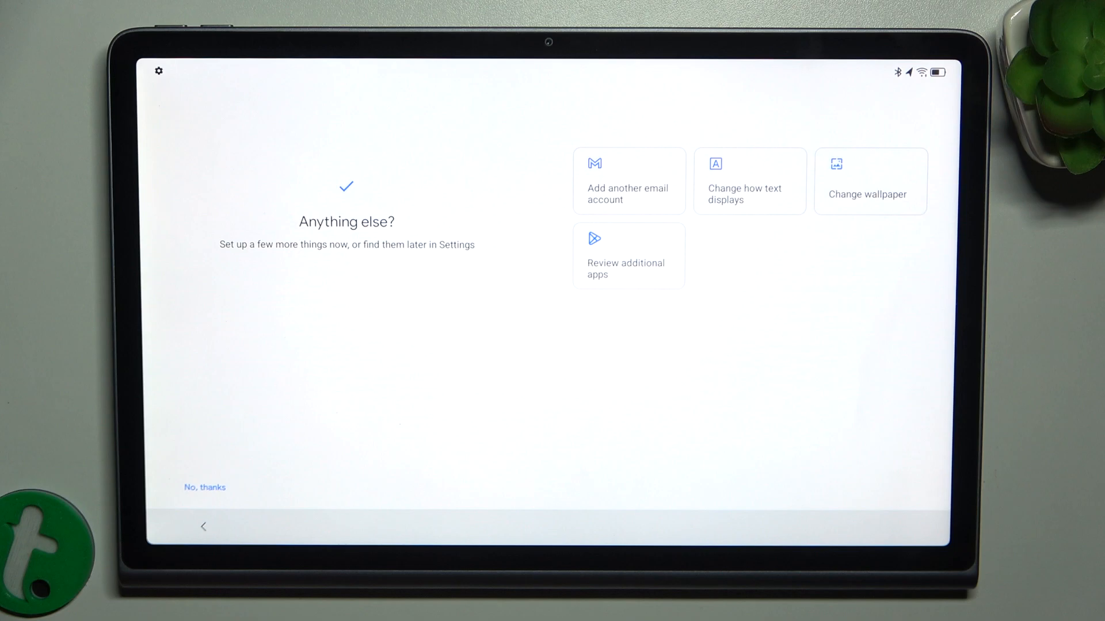
left_click(205, 486)
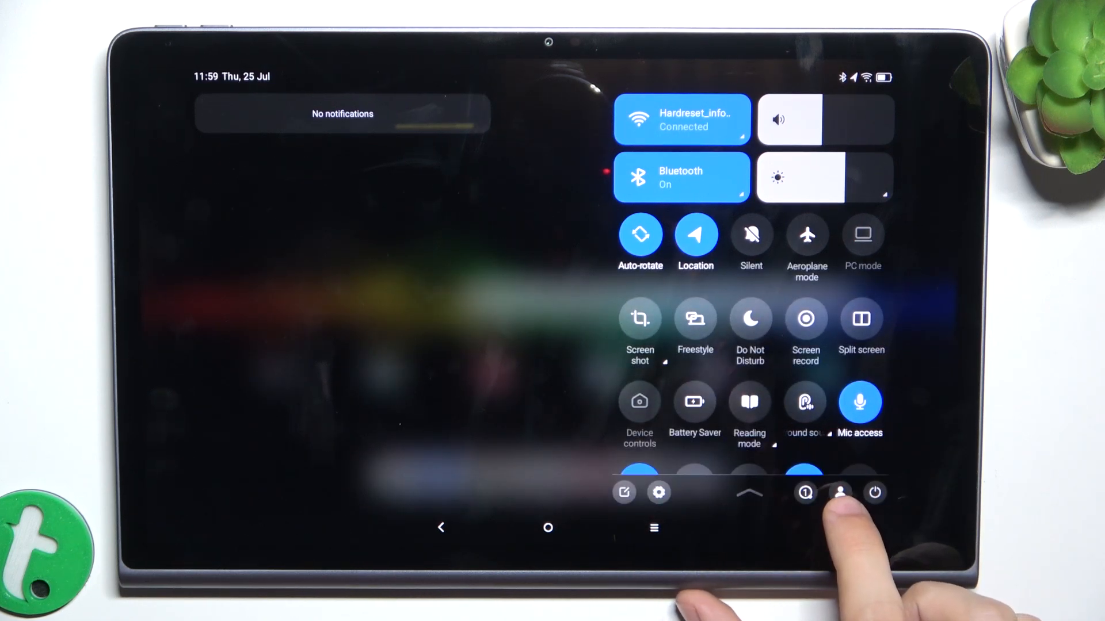
Select Owner from the Quick Settings user picker to return to the lock screen.
left_click(837, 492)
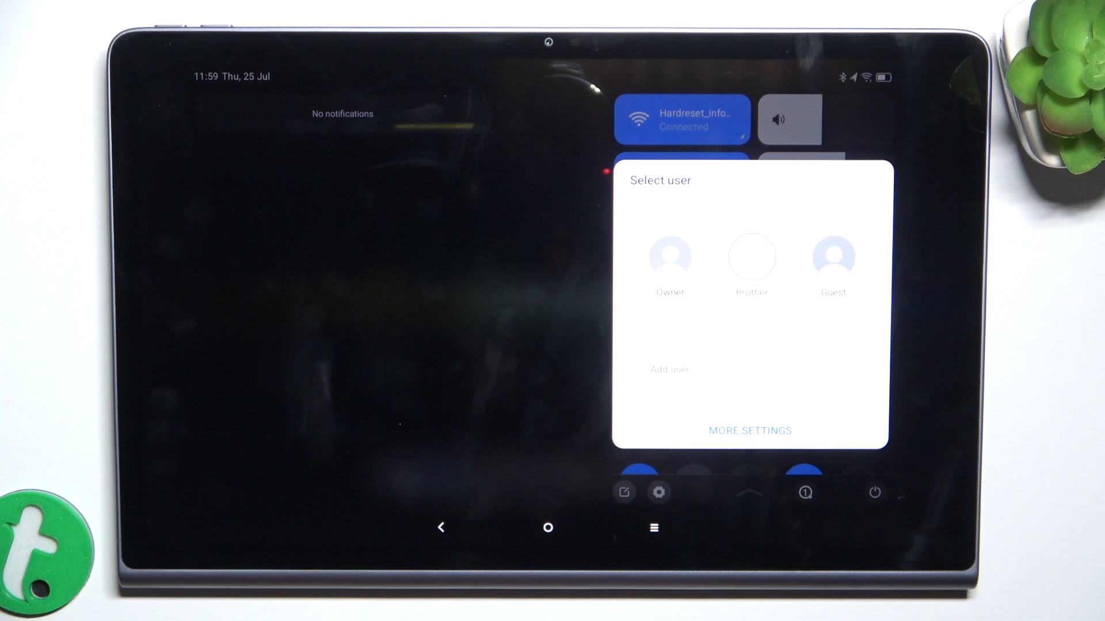
left_click(669, 256)
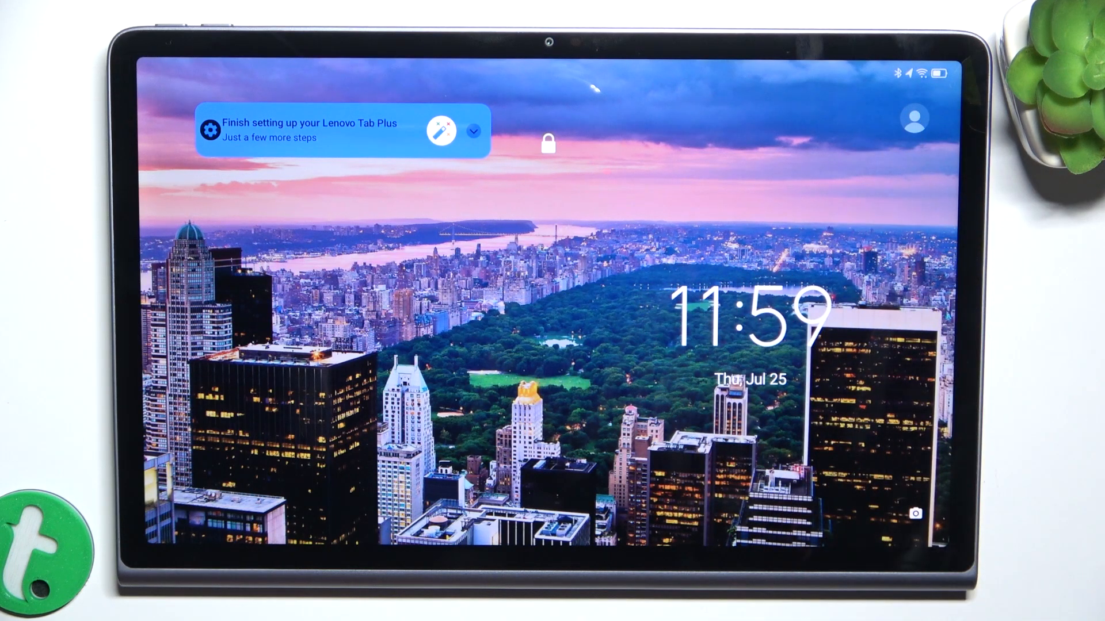
Choose Brother from the lock screen's user list to switch to that profile.
left_click(914, 118)
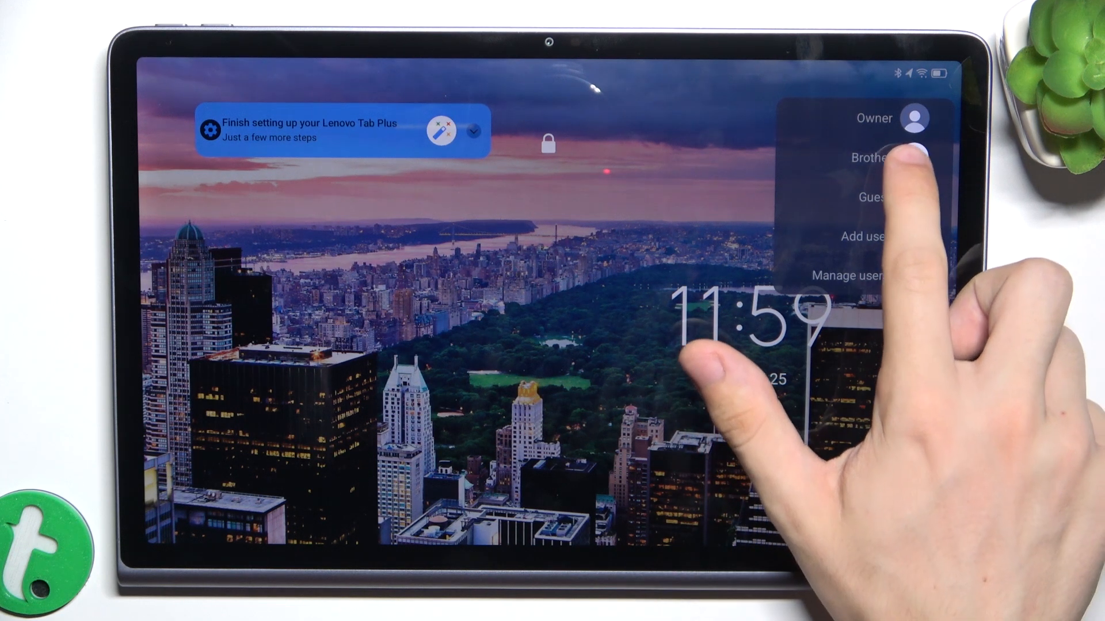
left_click(872, 158)
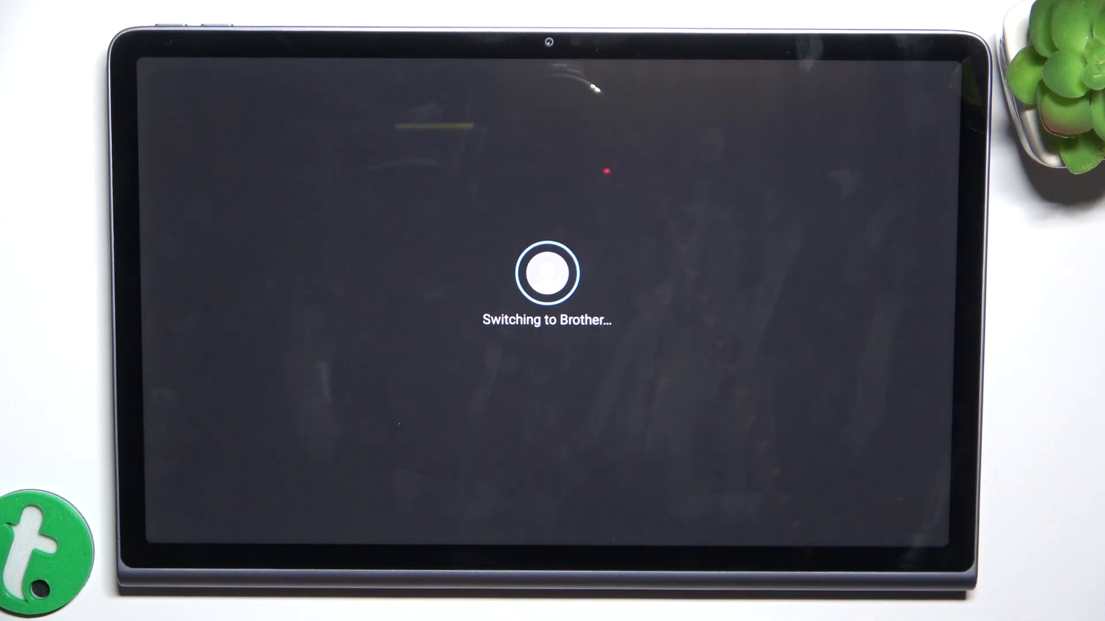